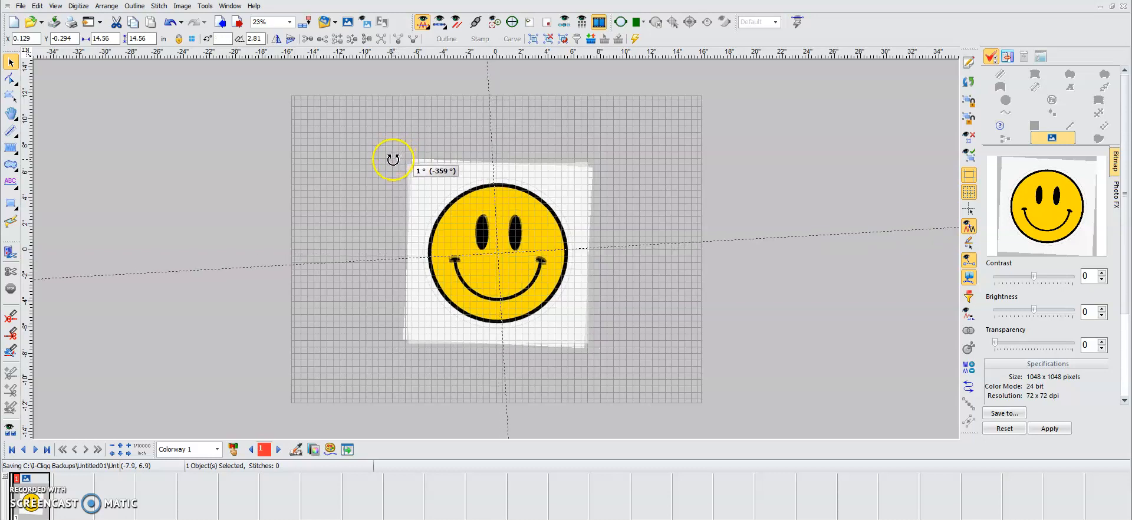
Spin the backdrop bitmap through several angles by its rotation handle, ending tilted at about 358°.
drag(393, 158, 396, 158)
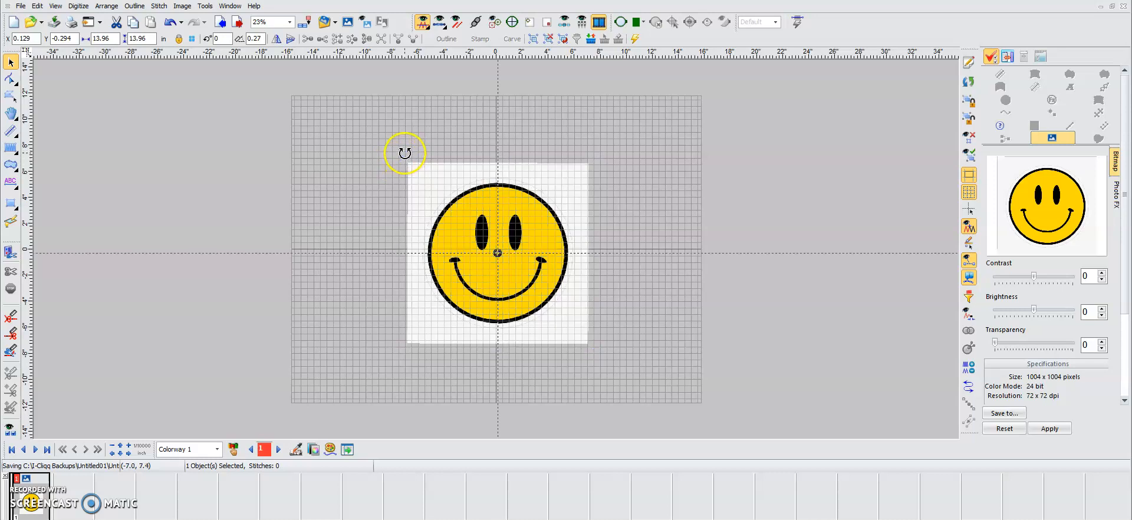
drag(404, 152, 569, 140)
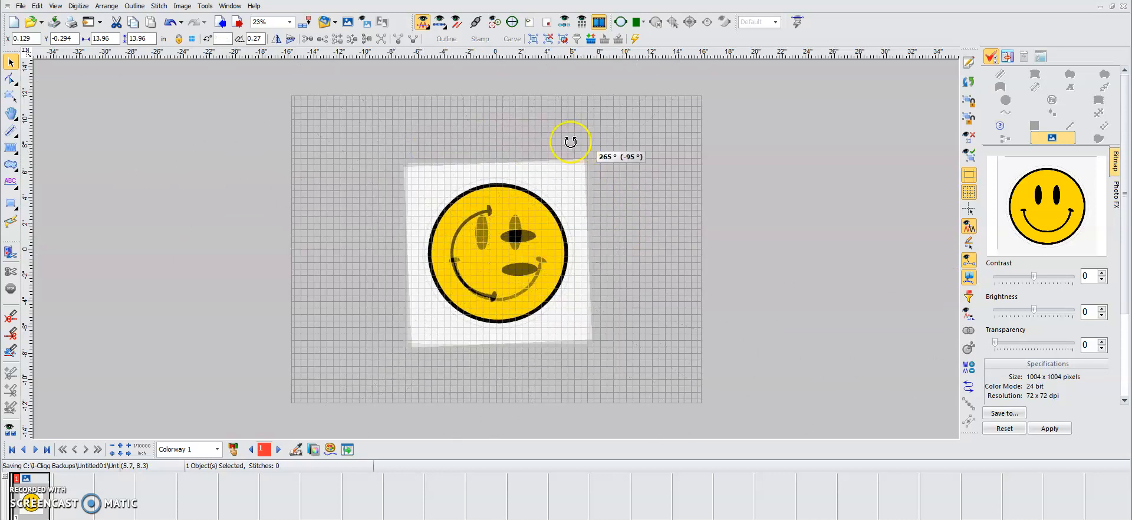
drag(571, 142, 634, 254)
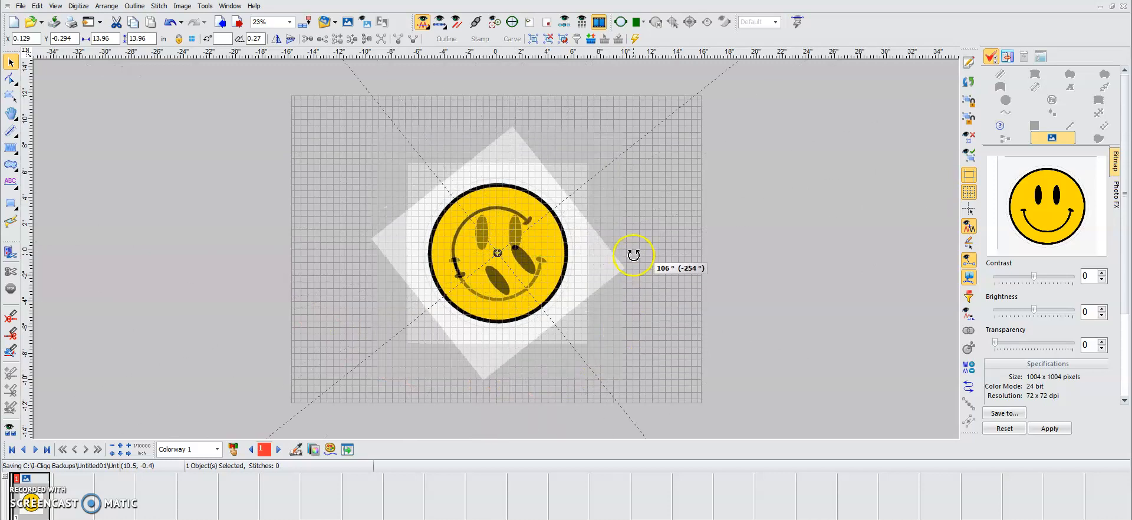
drag(634, 255, 586, 155)
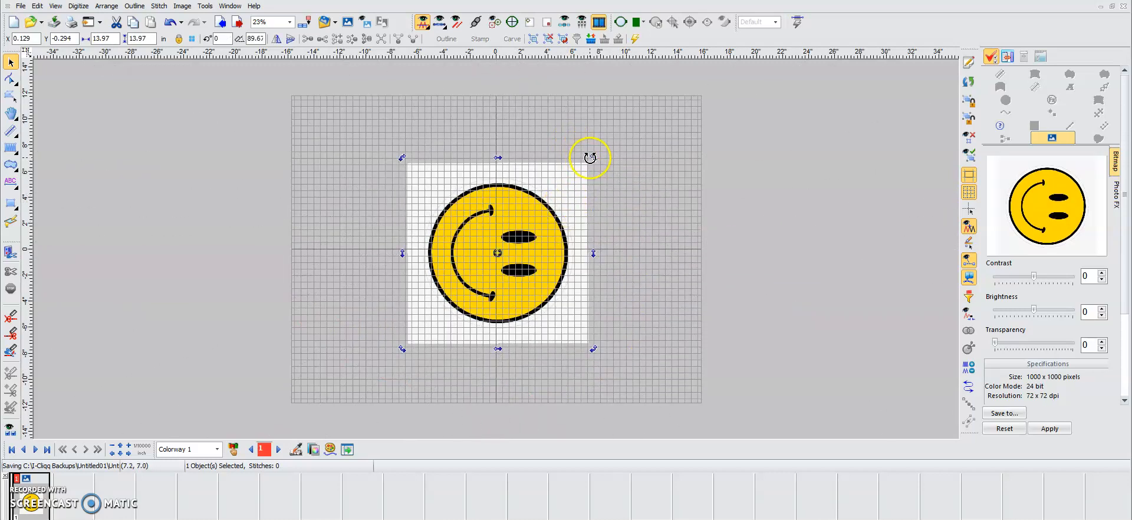
drag(589, 158, 399, 145)
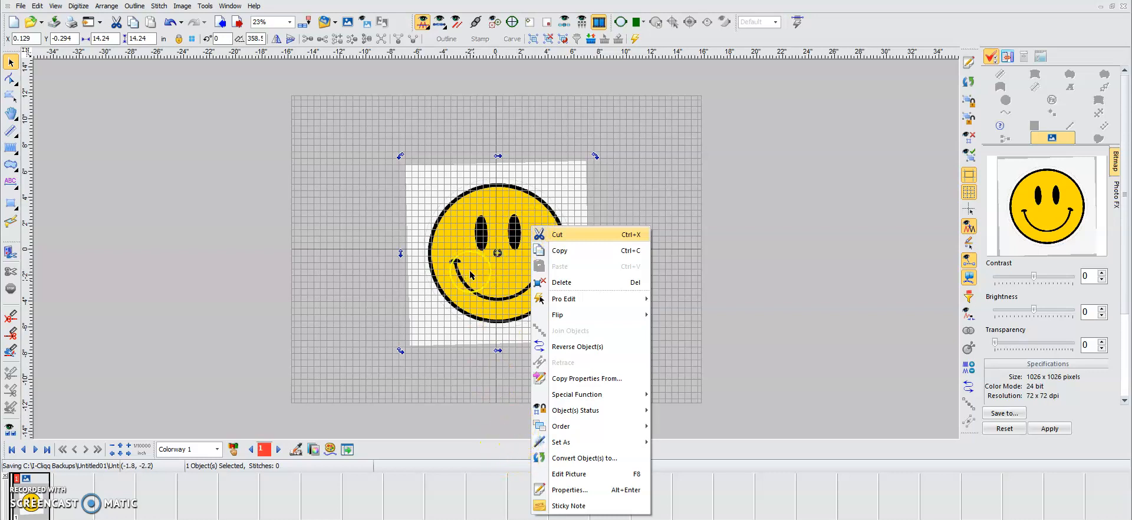
Send the smiley-face backdrop to Paint via Edit Picture.
click(570, 474)
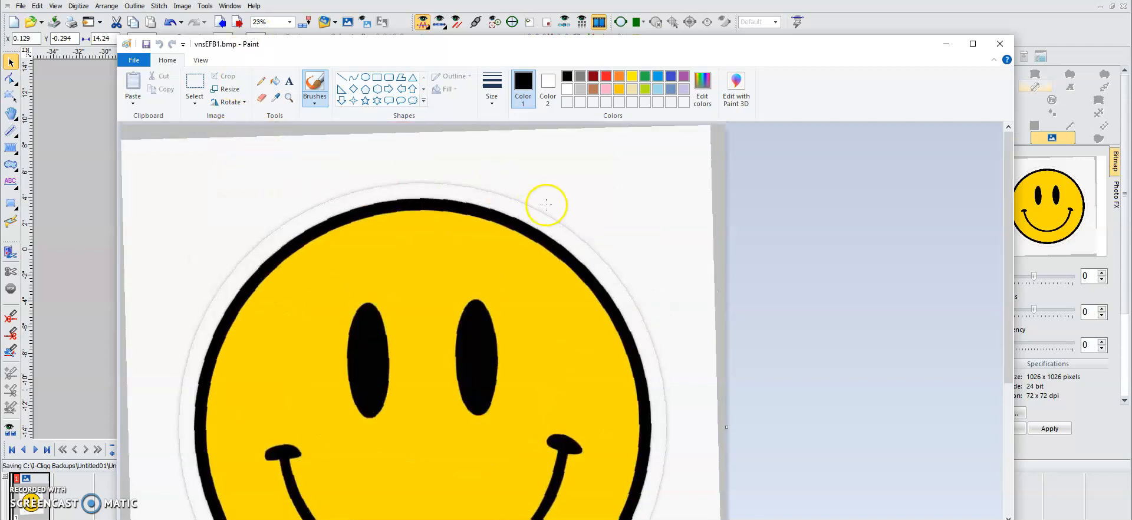
mouse_move(552, 210)
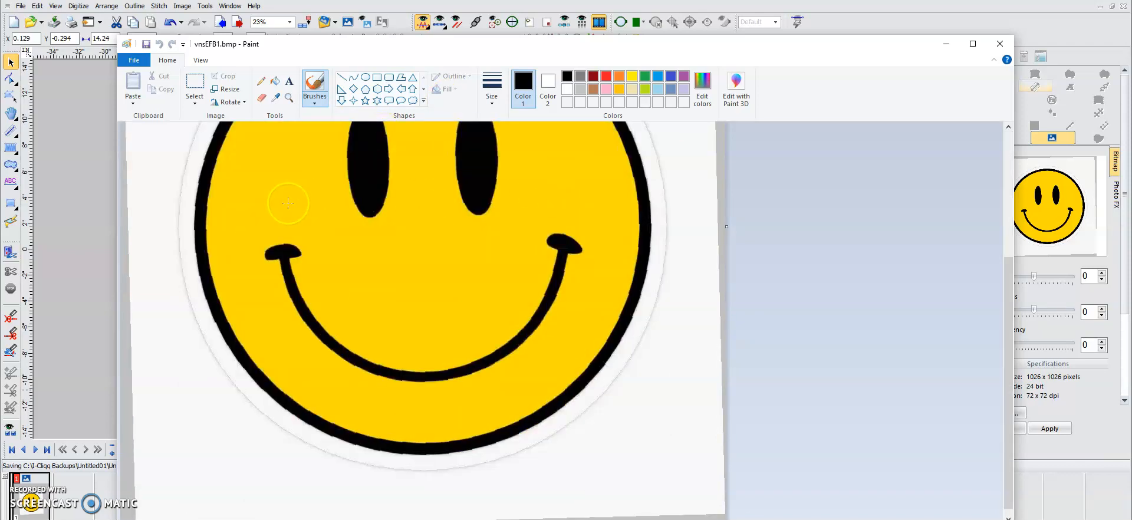
mouse_move(393, 238)
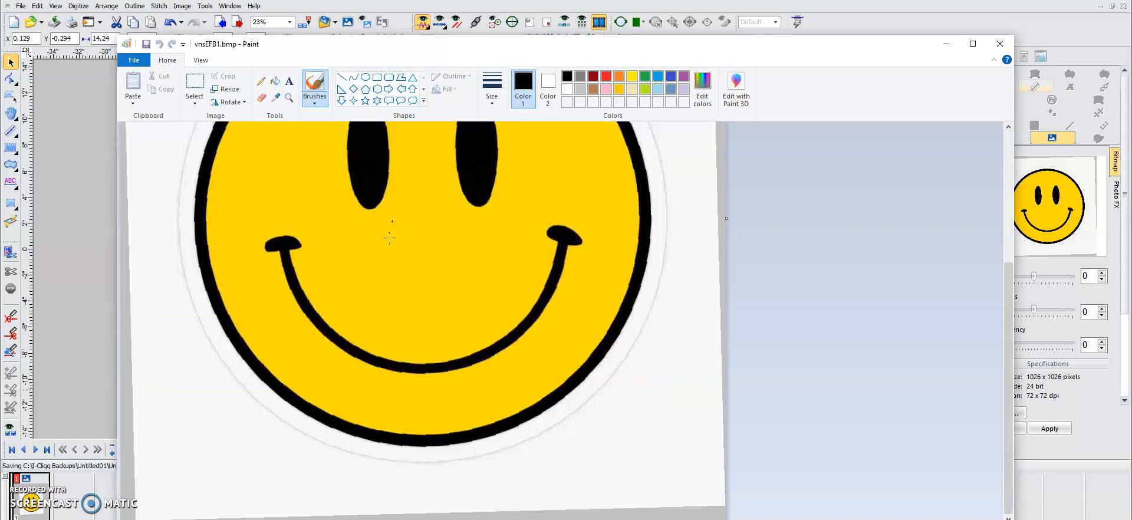
Brush black freehand scribbles over the face and save them when closing Paint.
drag(278, 210, 574, 217)
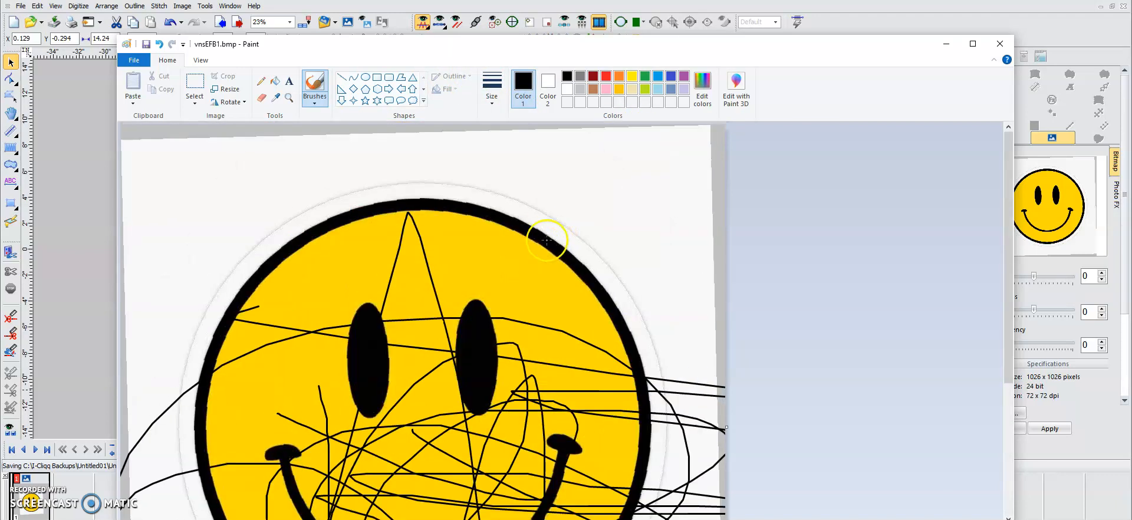
scroll(down, 3)
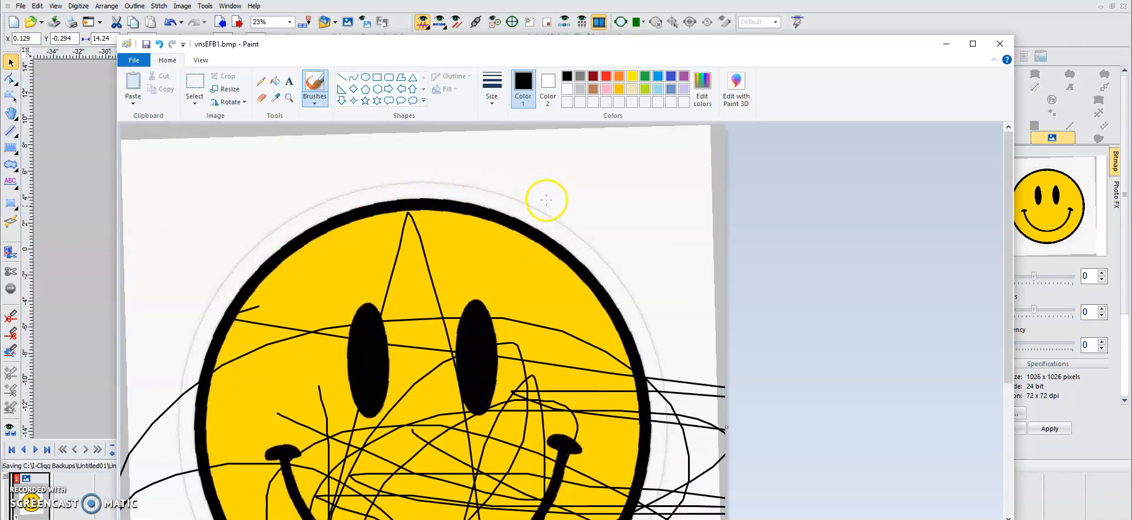
mouse_move(892, 152)
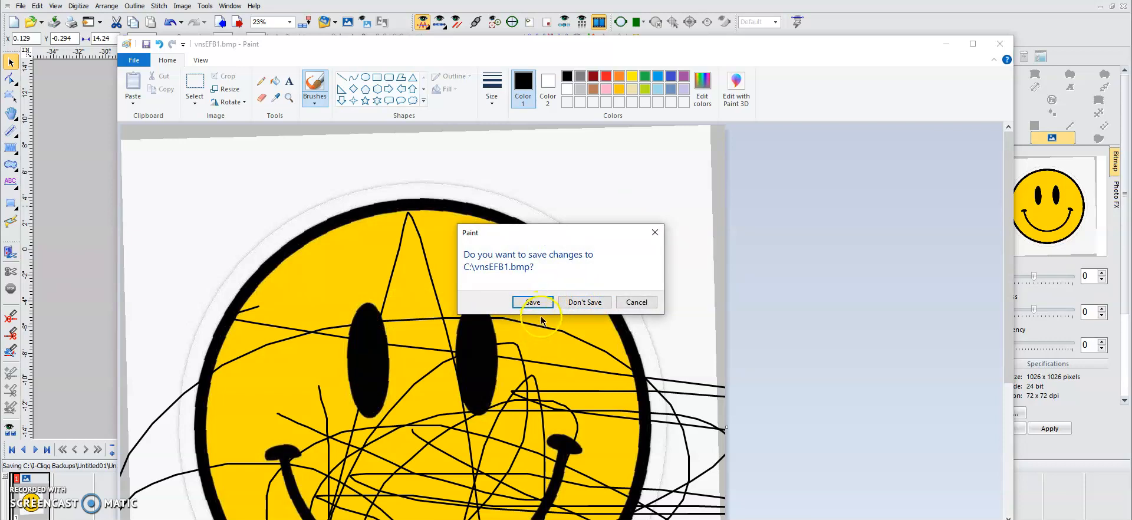
click(584, 302)
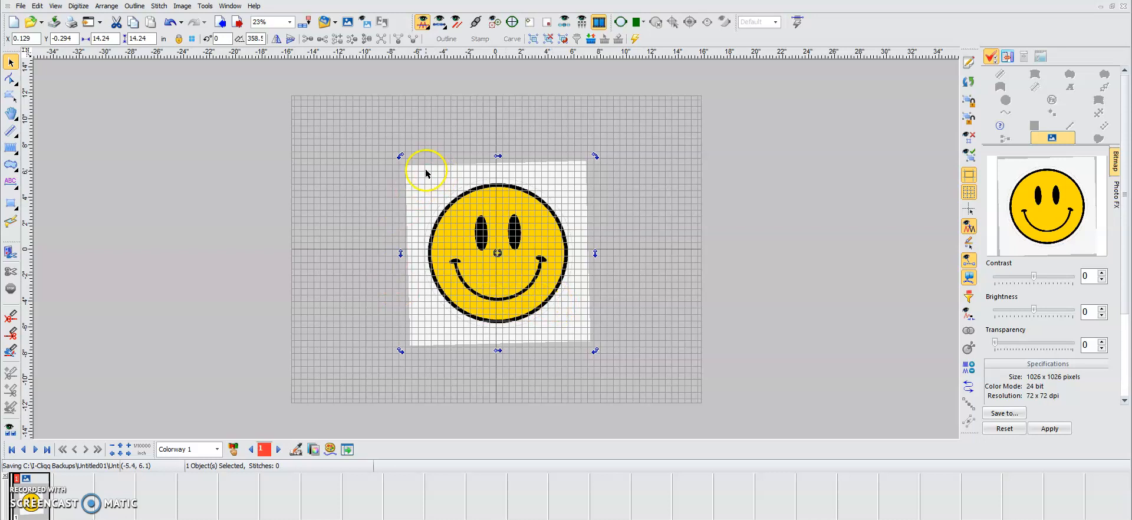
mouse_move(122, 103)
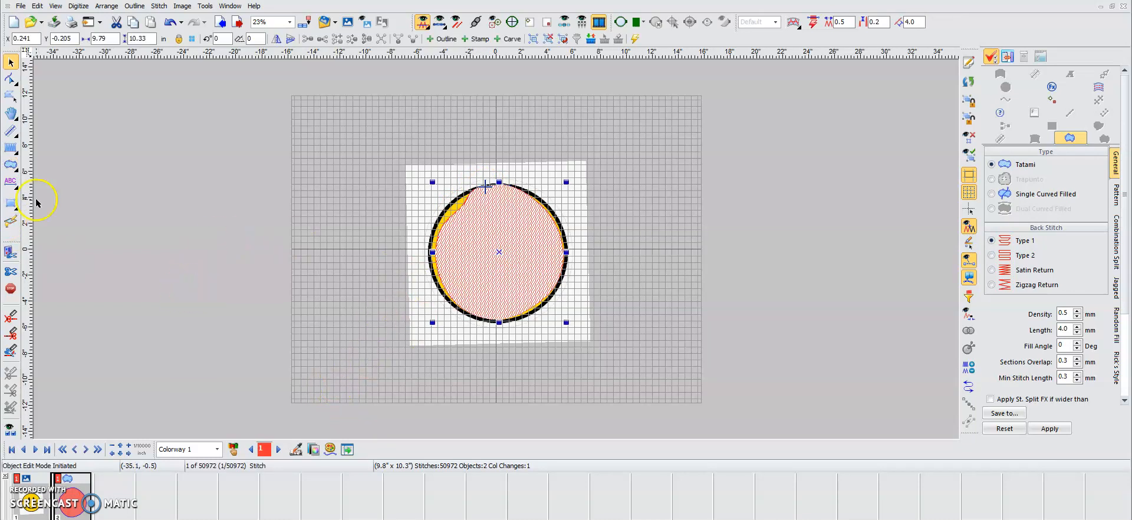
mouse_move(24, 63)
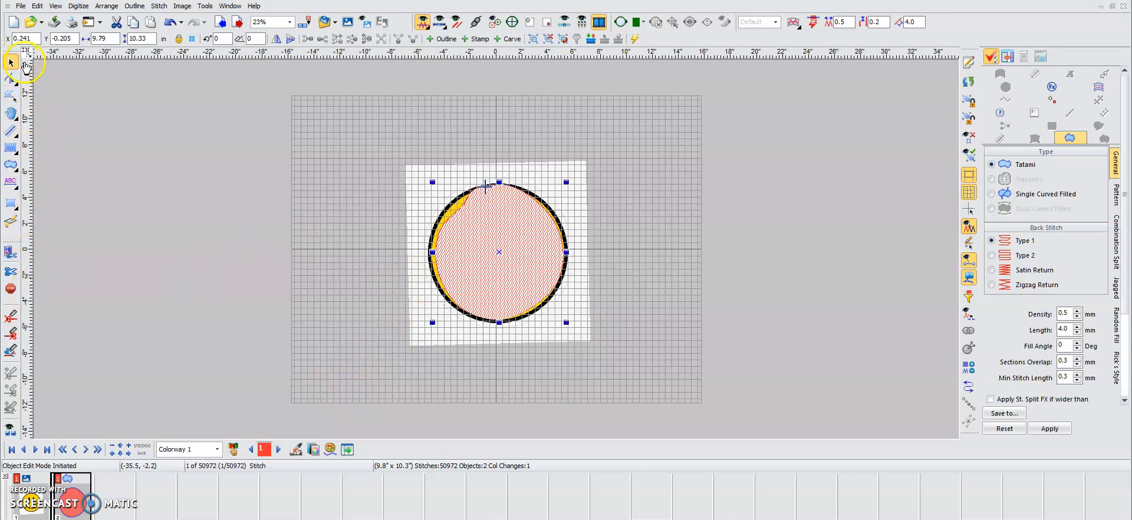
mouse_move(10, 149)
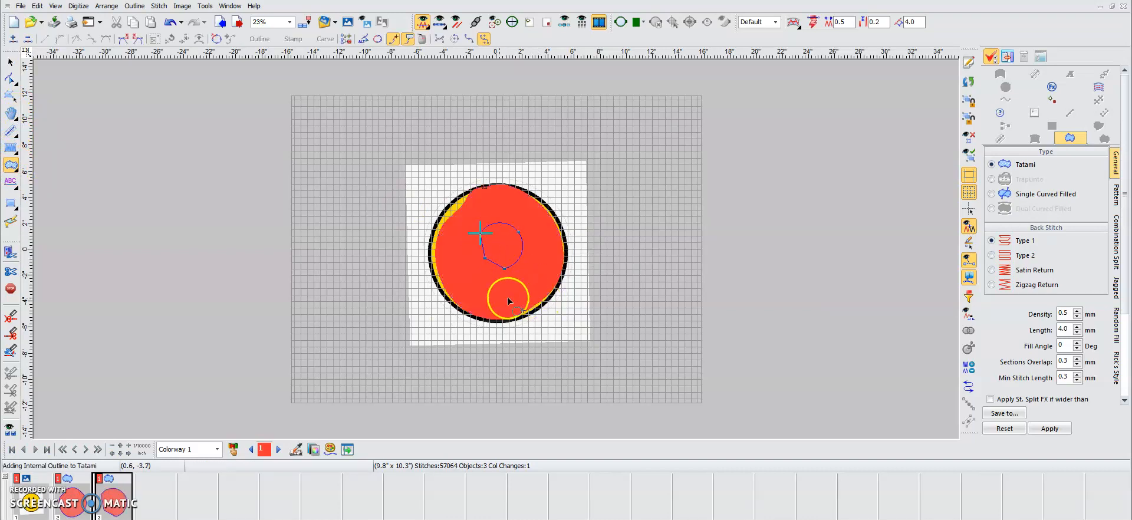
Finish the inner polygon Tatami object inside the red circle and colour it green.
click(330, 449)
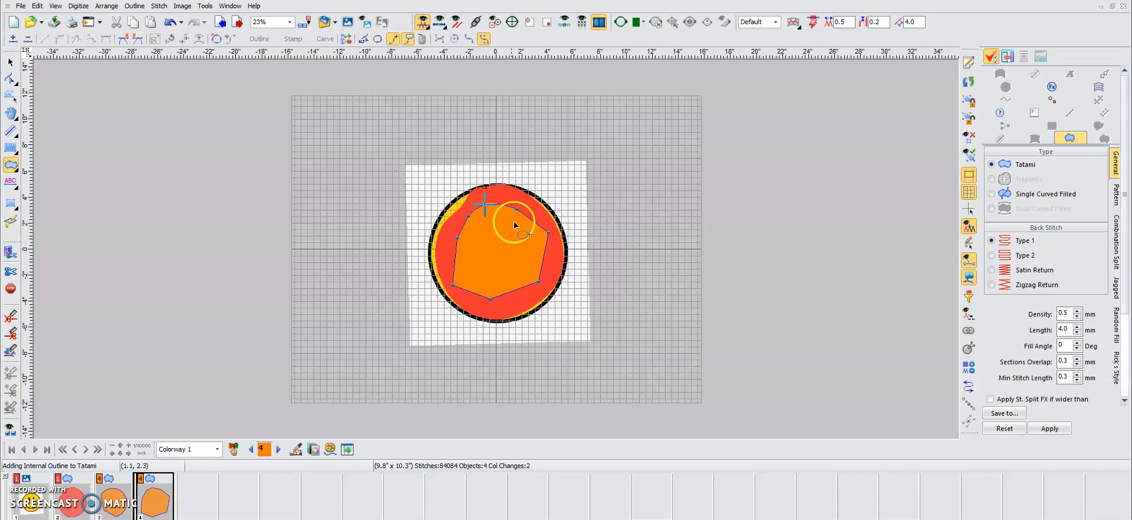
click(264, 449)
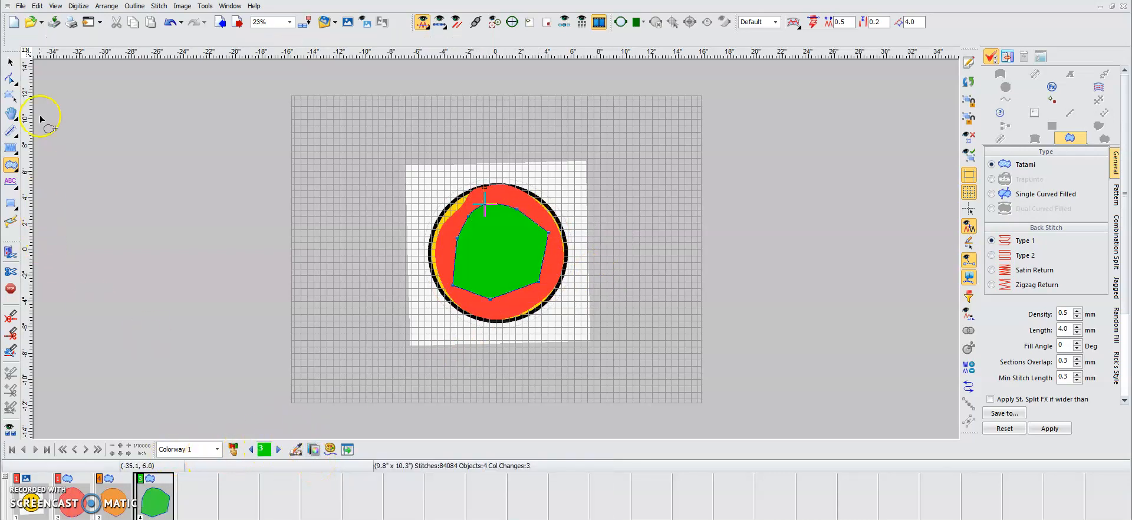
Reorder the orange circle to the end of the sequence so it stitches over the green shape.
click(500, 252)
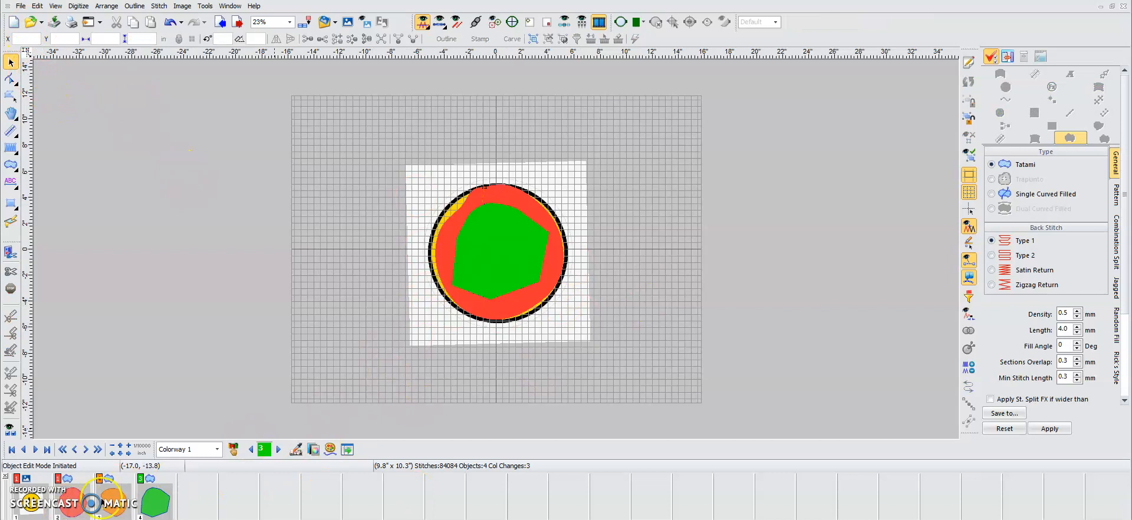
click(500, 254)
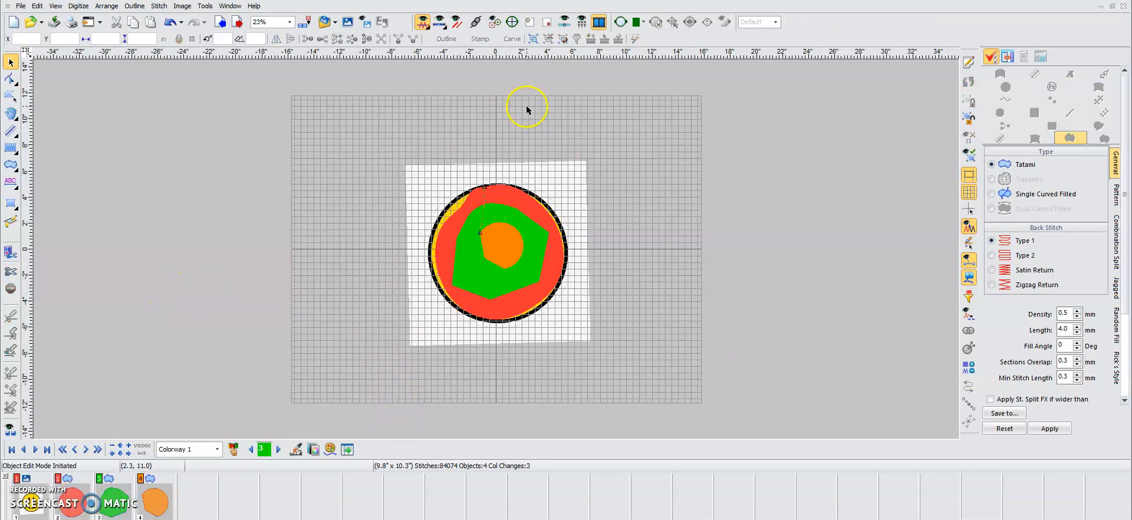
mouse_move(505, 205)
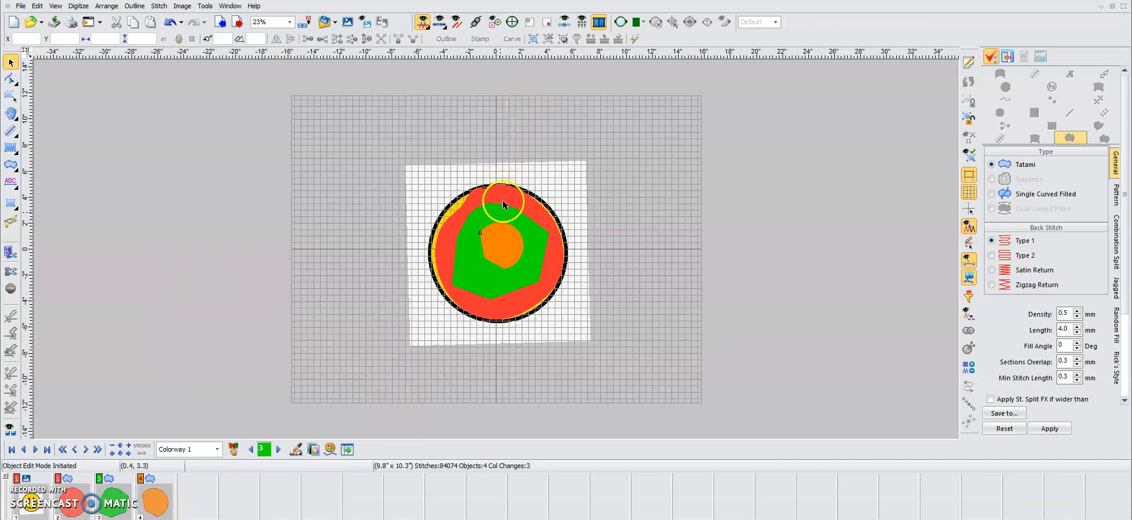